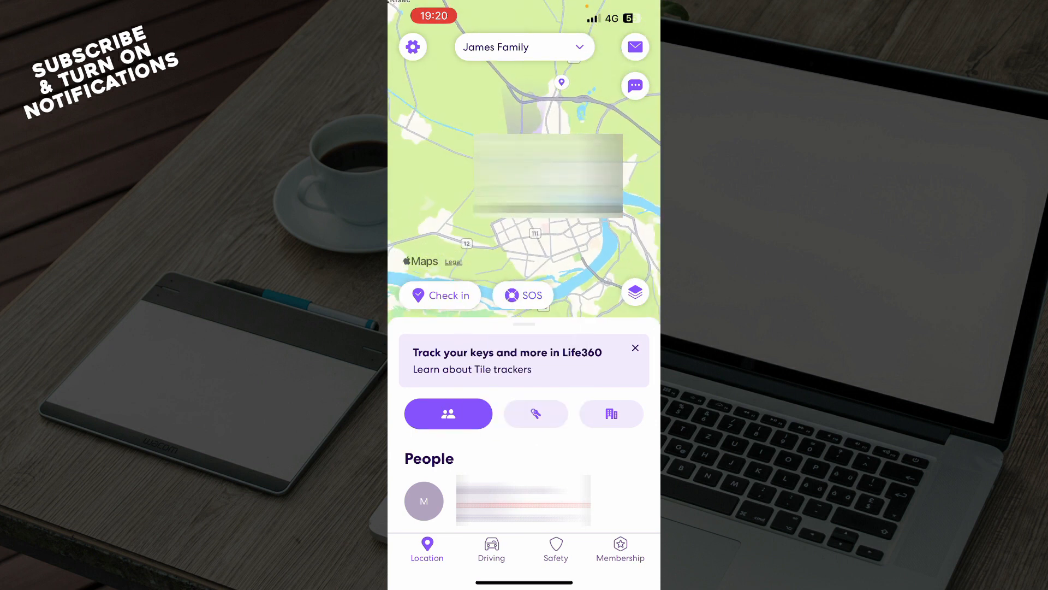
Step: Switch to the James Family driving summary for this week, showing no drives detected
left_click(491, 548)
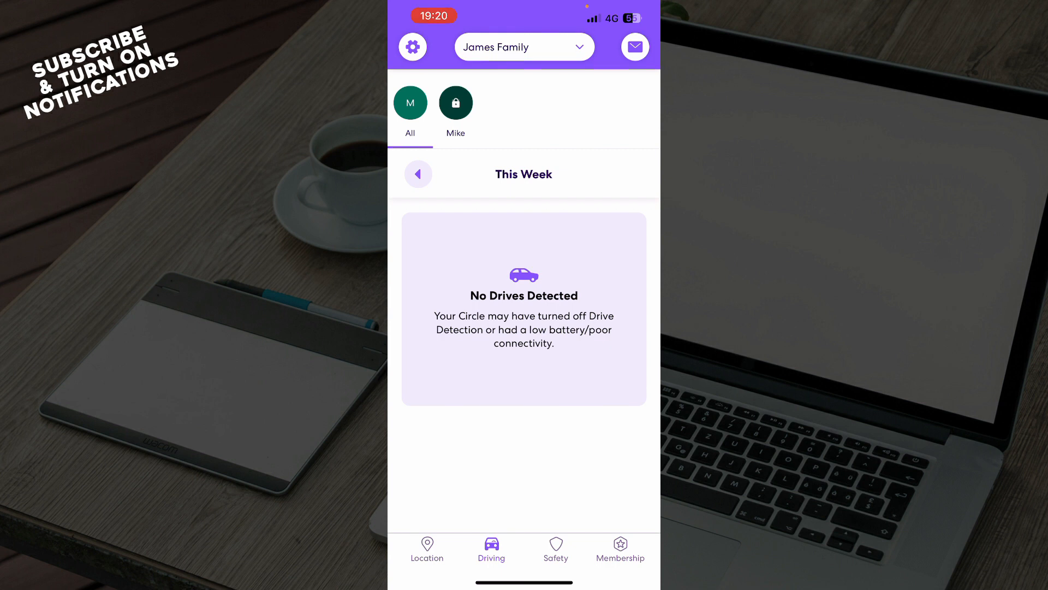
Step: View the Safety page and Premium membership offer, then return to the Novi Sad location map
left_click(556, 548)
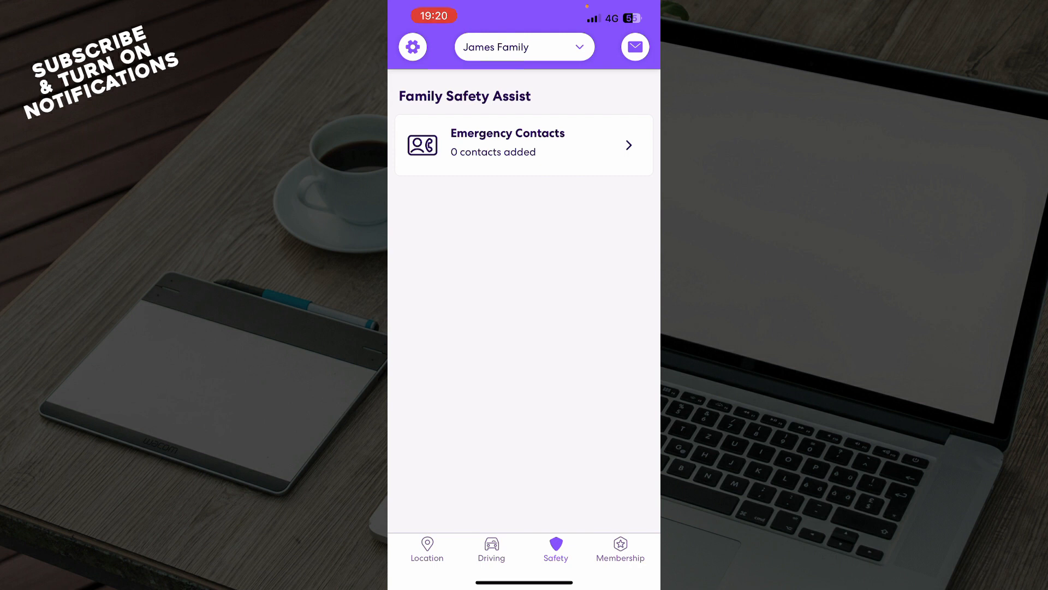
left_click(619, 548)
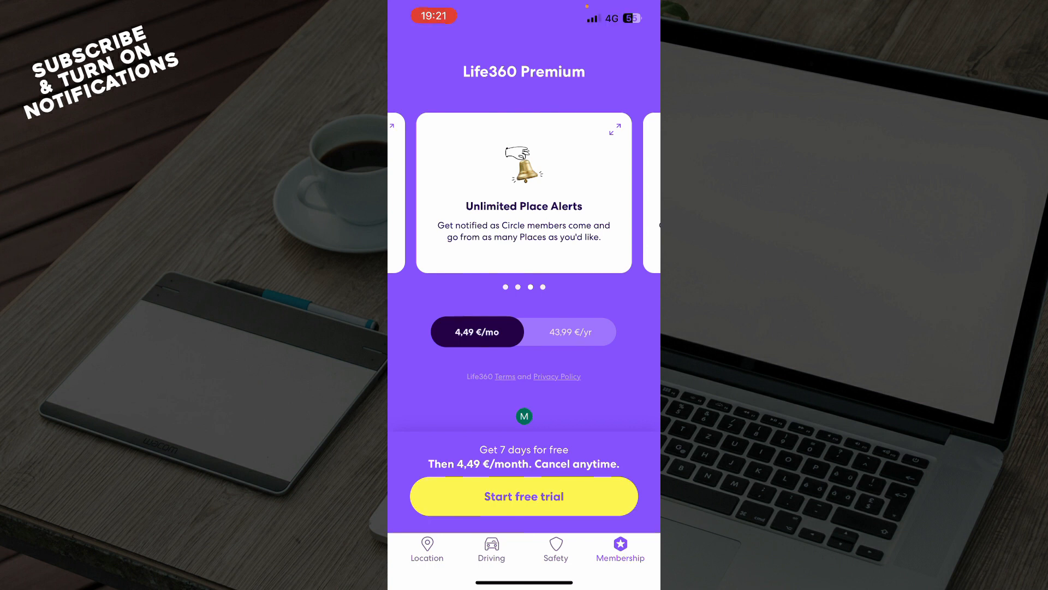
left_click(524, 495)
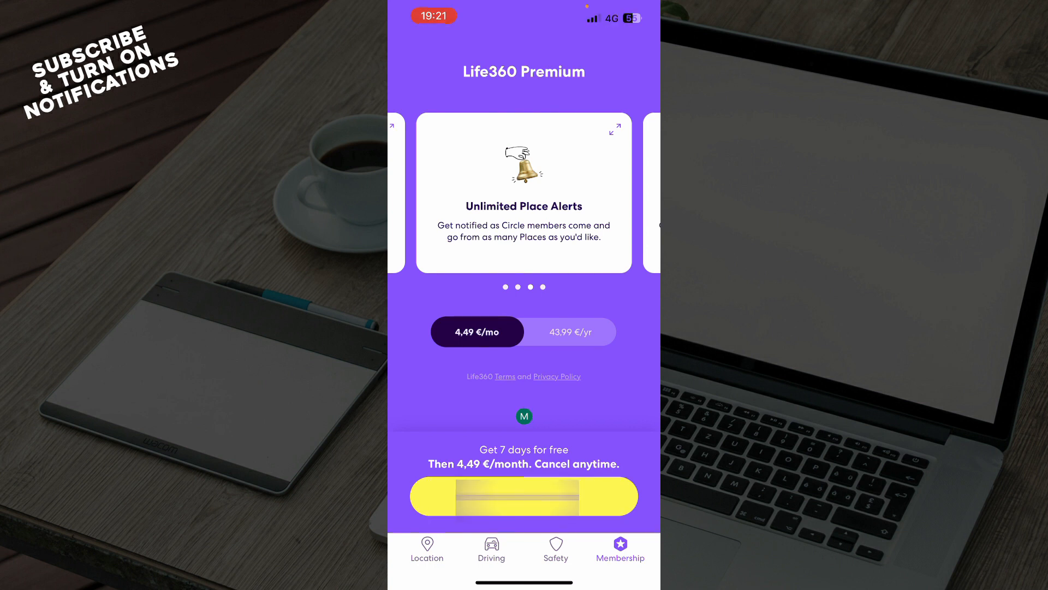
left_click(427, 548)
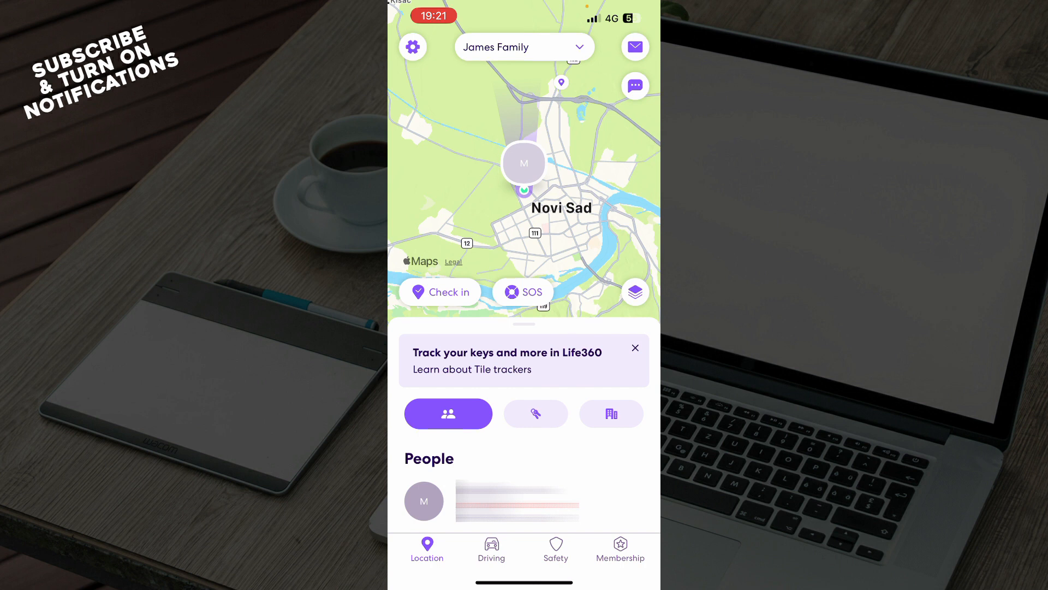
Step: Browse the full Settings list from the gear icon, scrolling to the bottom
left_click(413, 47)
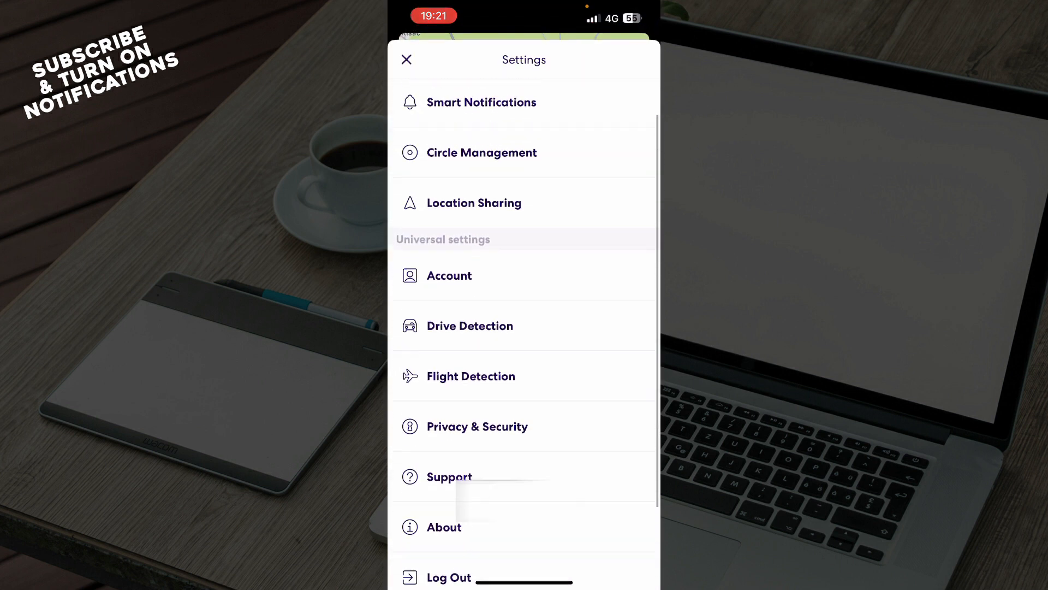
scroll("down", 3)
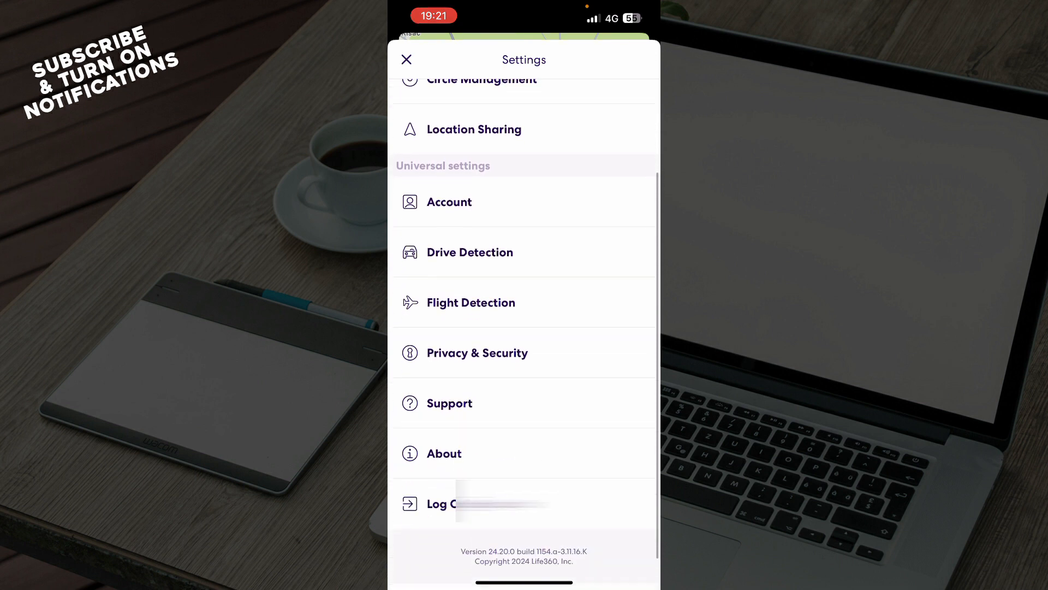
scroll("down", 3)
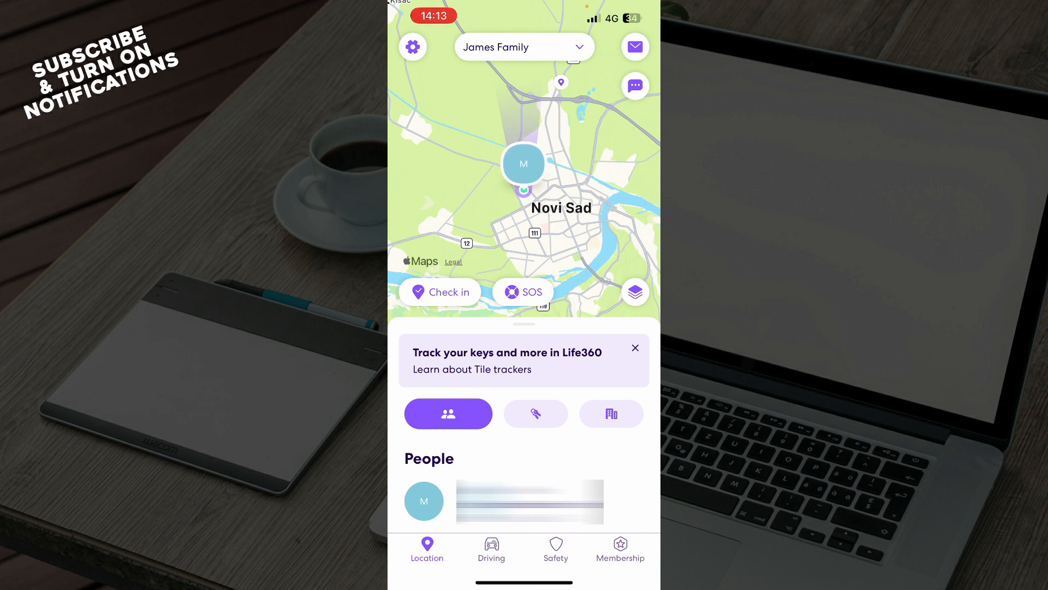
Step: Visit the circle's driving page, then the Family Safety Assist page with zero emergency contacts
left_click(491, 548)
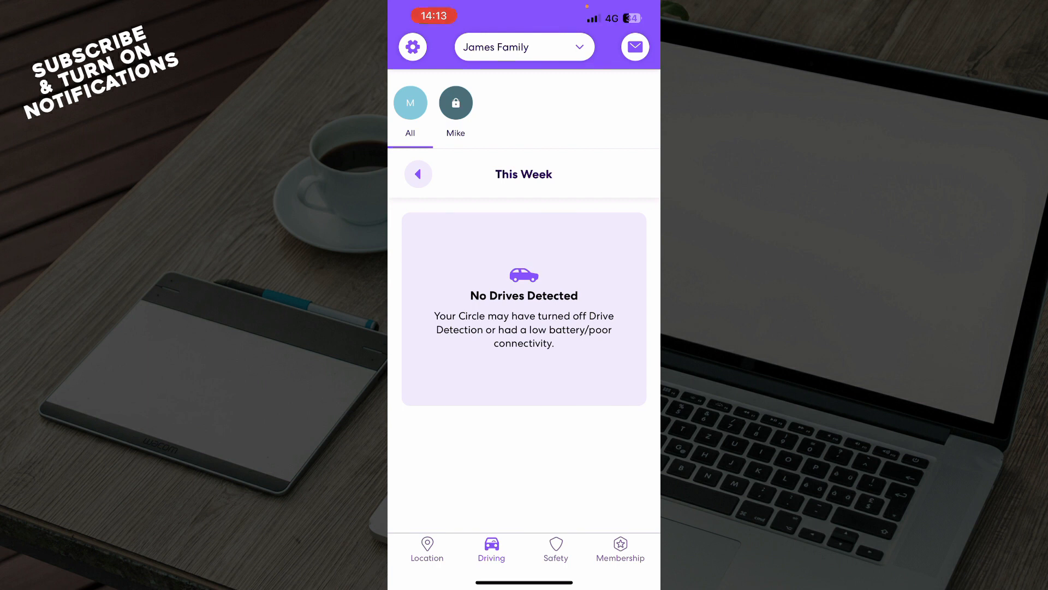
left_click(555, 549)
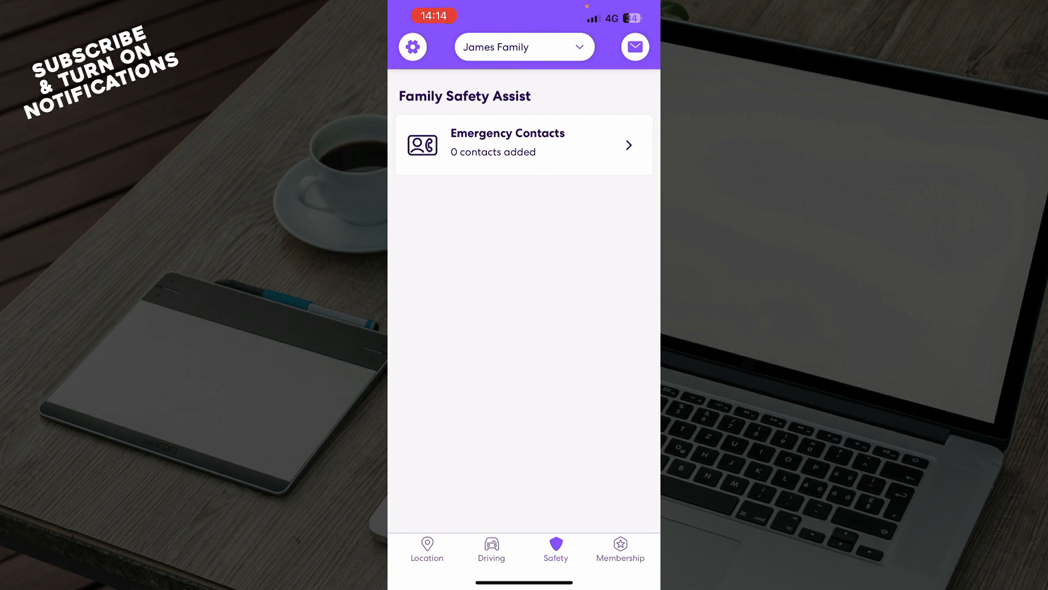
Step: Bring up the Premium offer with its seven-day free trial and monthly or yearly pricing
left_click(621, 549)
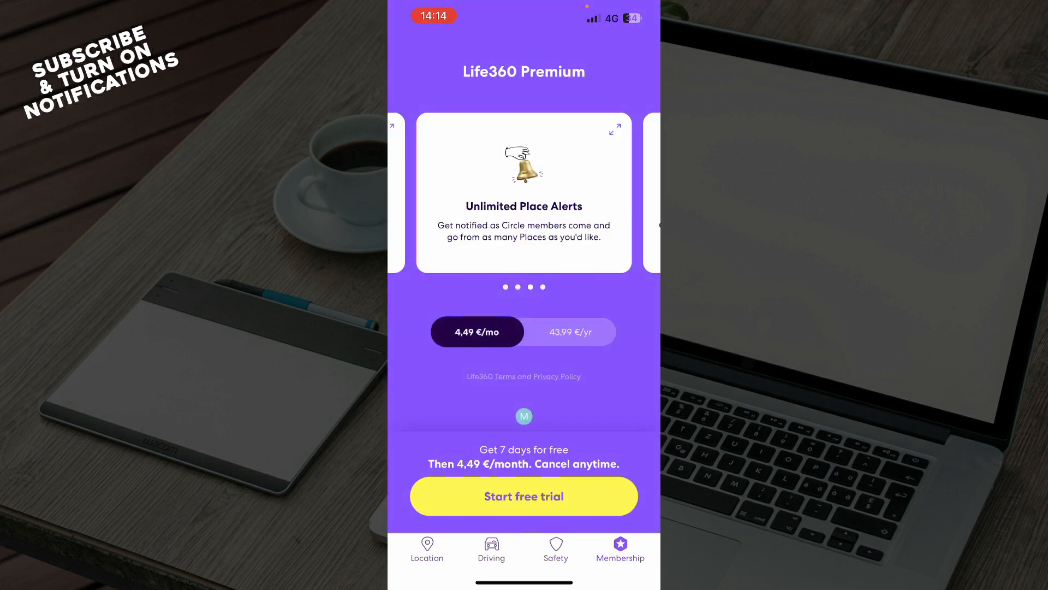
left_click(524, 496)
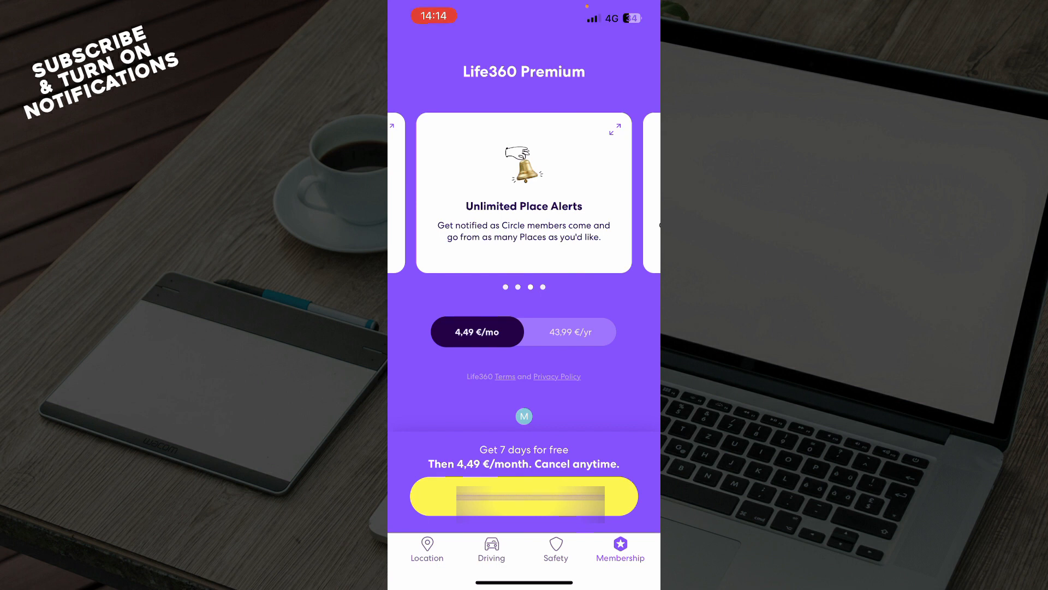